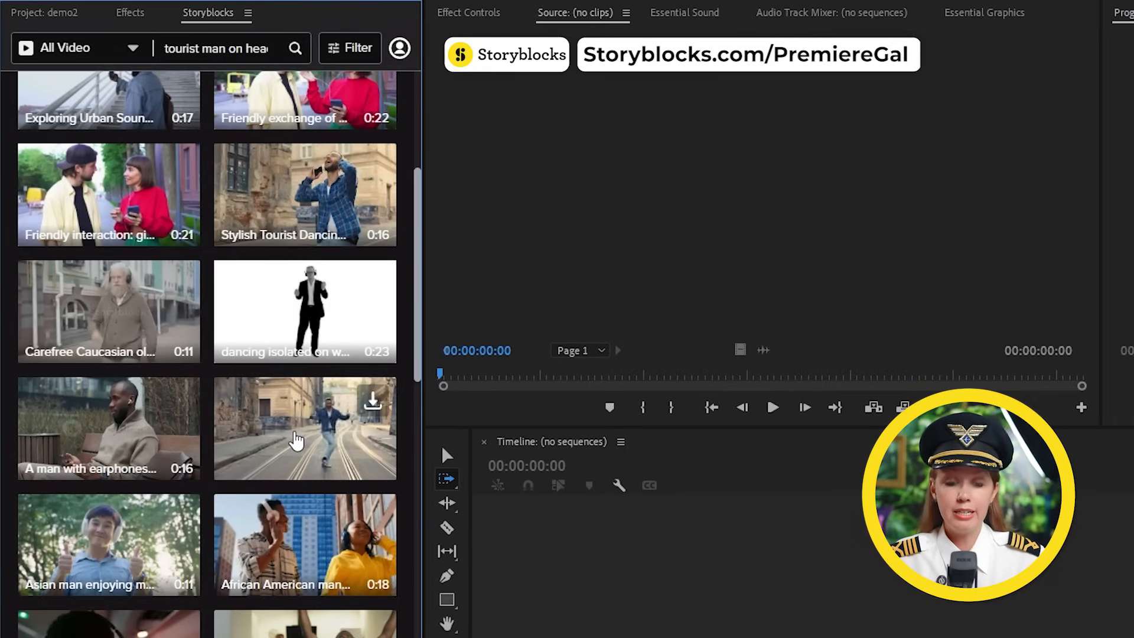
- Add the dancing tourist stock clip to the project and its own sequence
{"action": "left_click", "coordinate": [372, 403]}
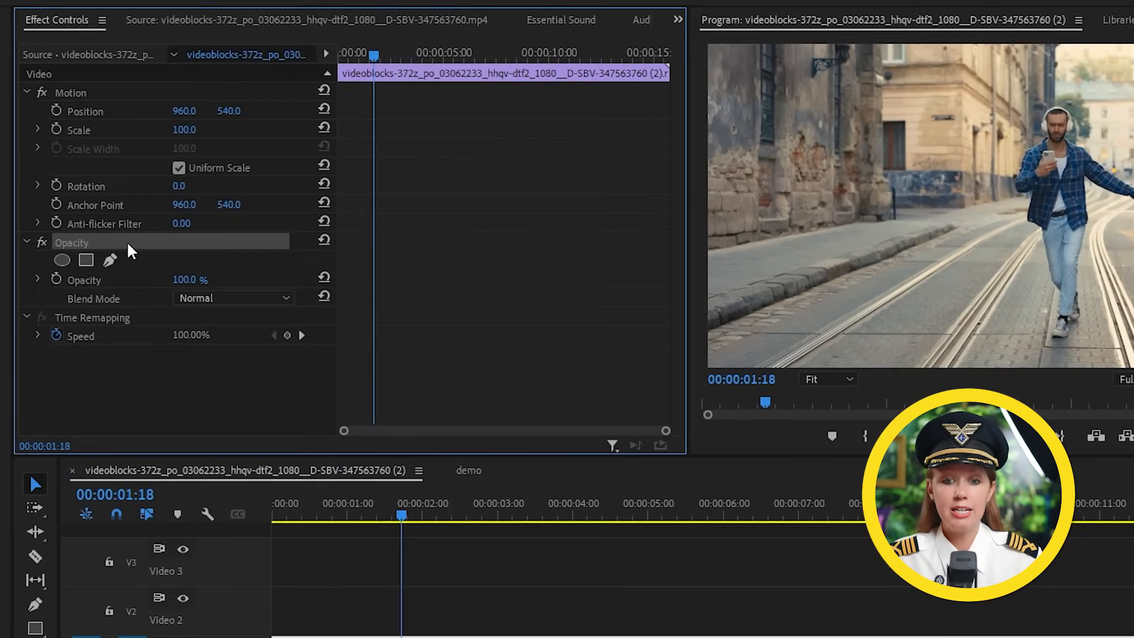
{"action": "left_click", "coordinate": [62, 259]}
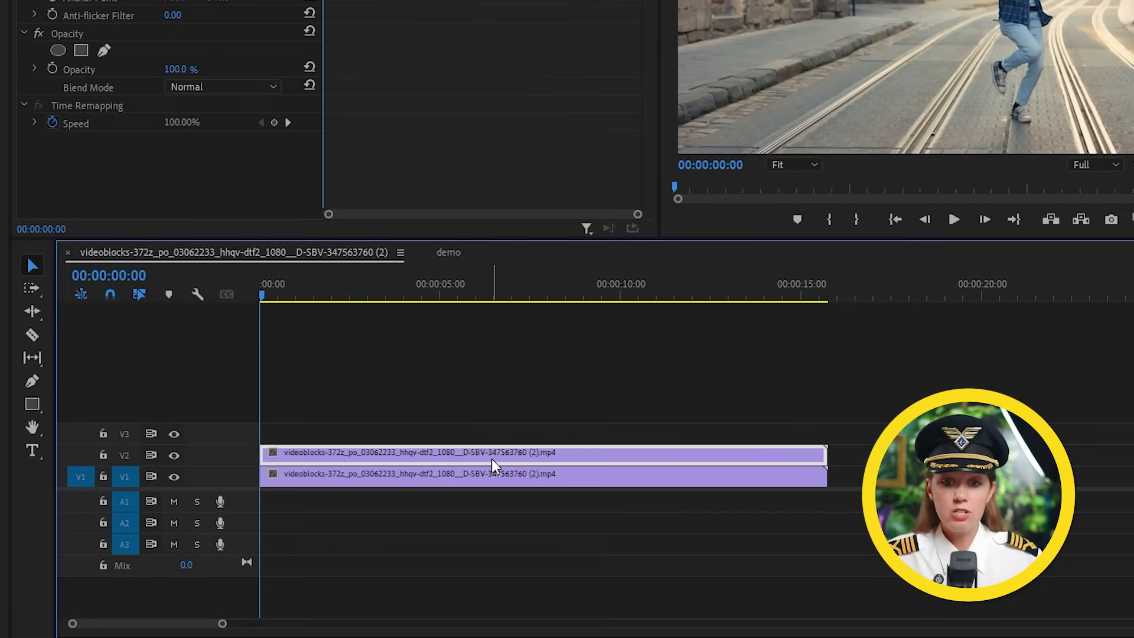
- Replace the upper V2 clip copy with a linked After Effects composition
{"action": "right_click", "coordinate": [491, 464]}
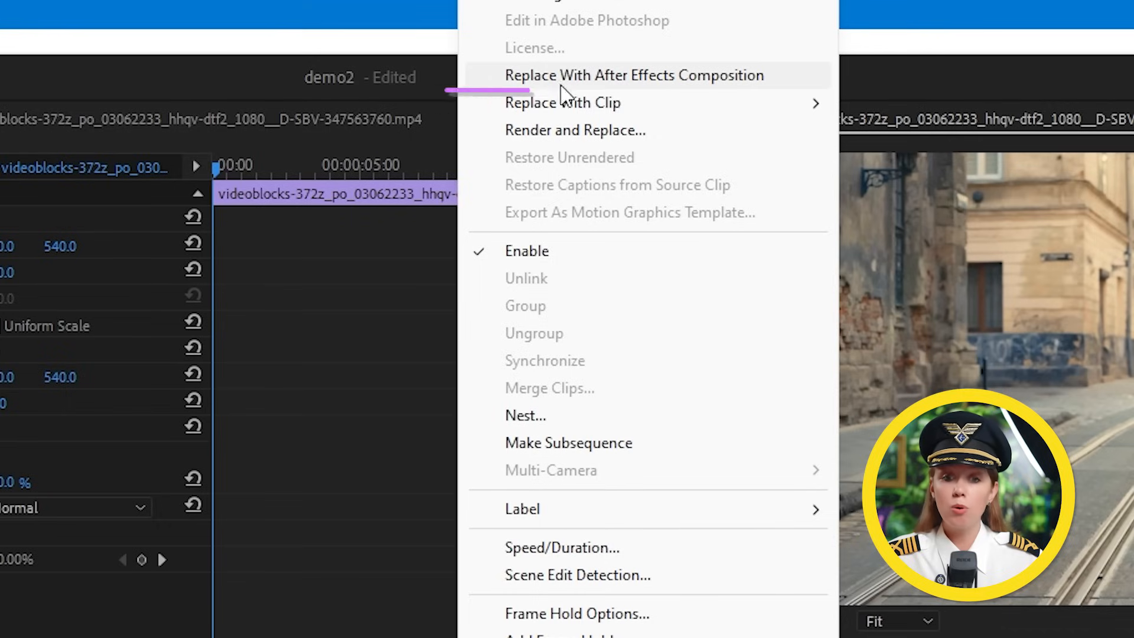
{"action": "mouse_move", "coordinate": [564, 87]}
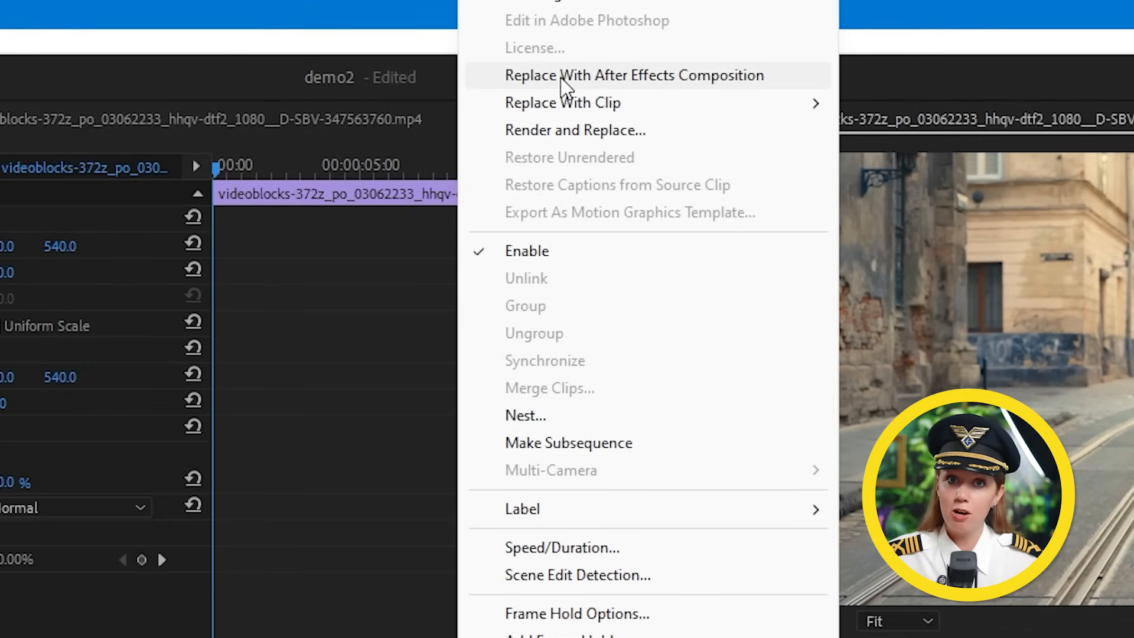
{"action": "left_click", "coordinate": [632, 76]}
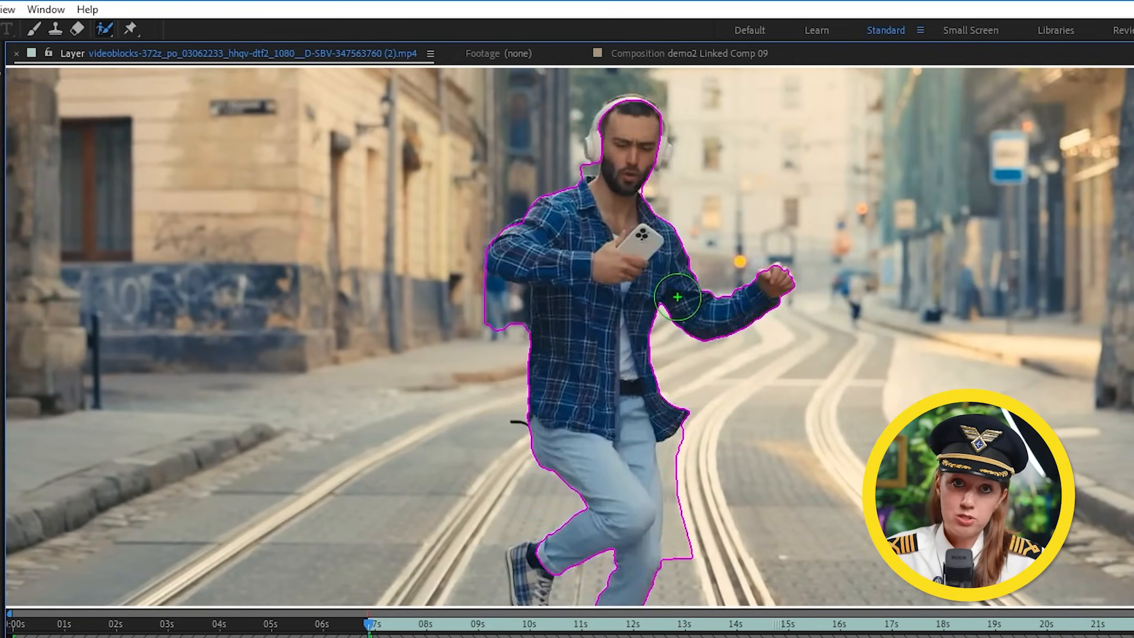
- Roto Brush over the dancing man, subtracting street areas with Alt
{"action": "key", "text": "alt"}
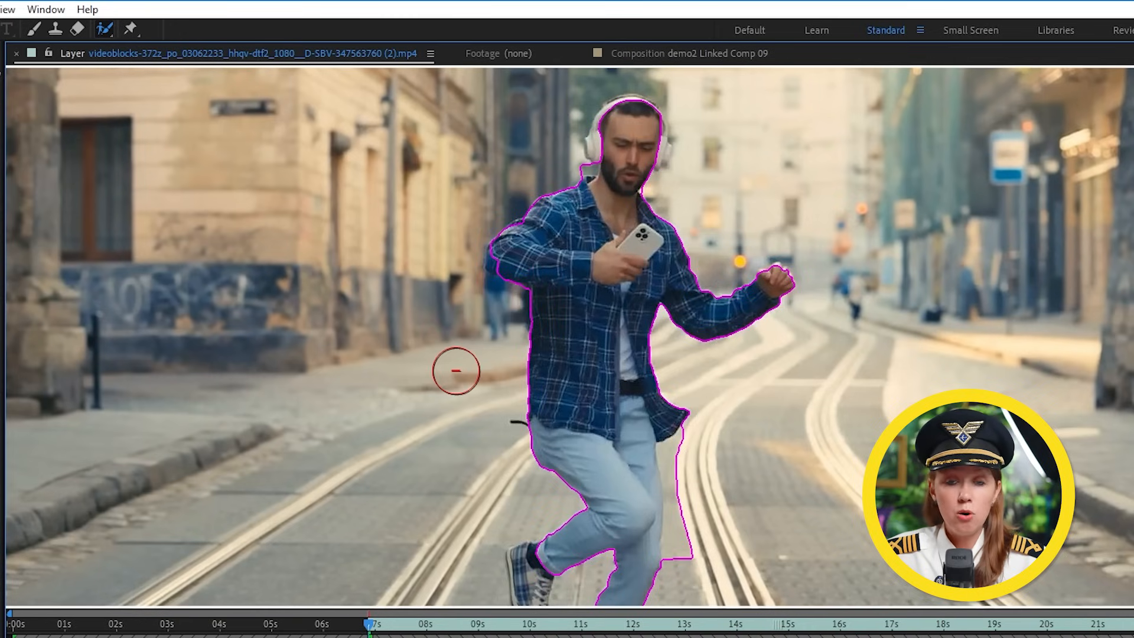
{"action": "mouse_move", "coordinate": [698, 448]}
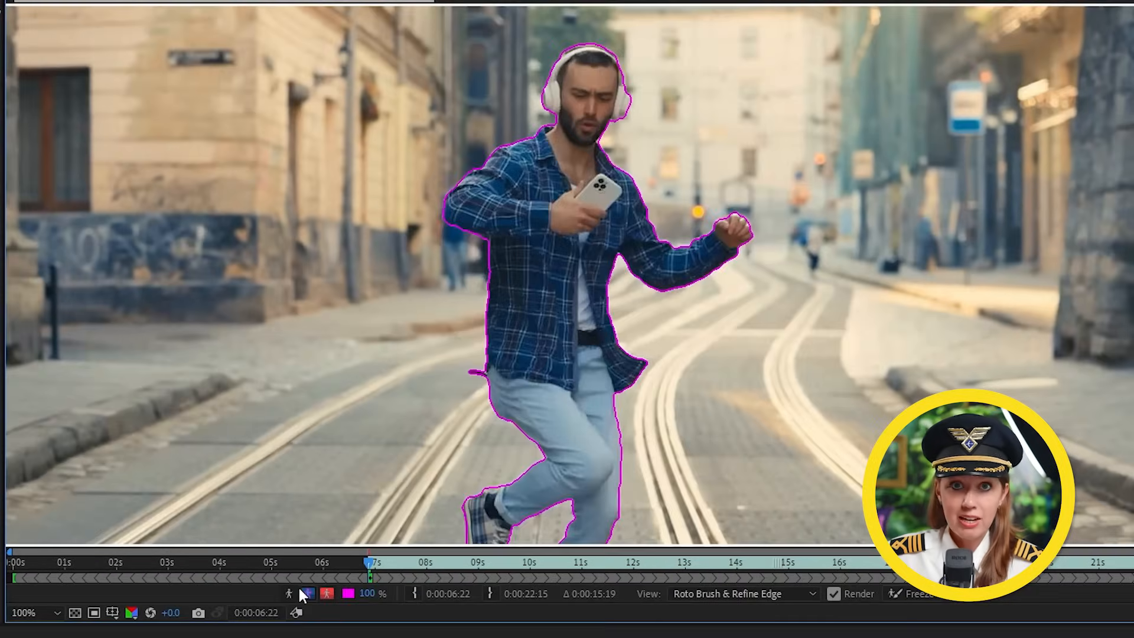
- Preview the man's matte against black and set the overlay colour to green
{"action": "left_click", "coordinate": [327, 593]}
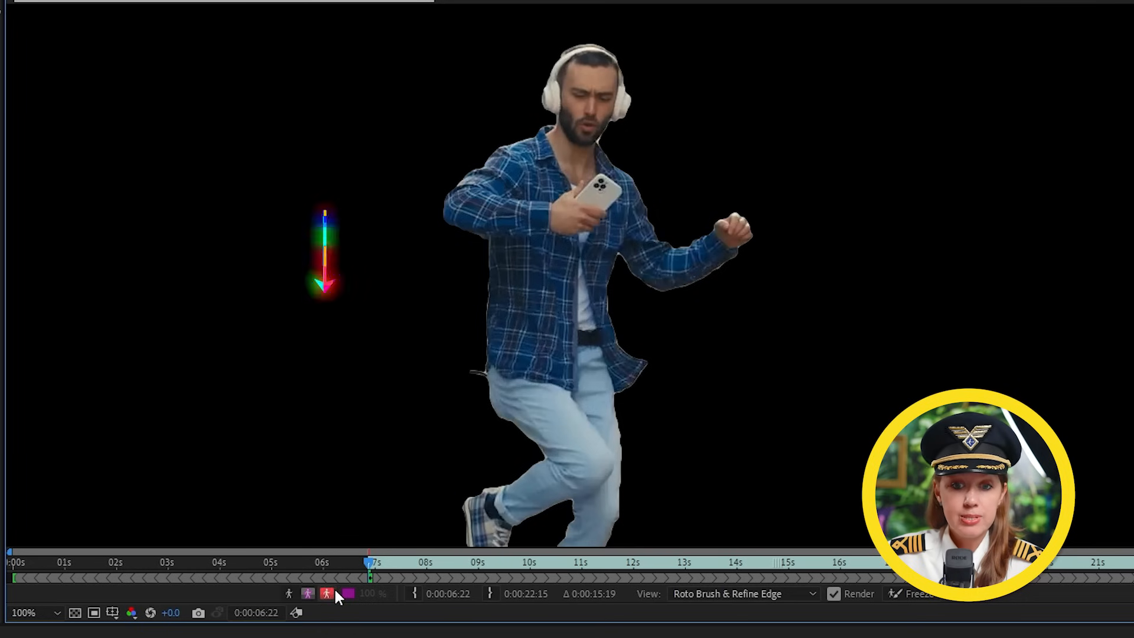
{"action": "left_click", "coordinate": [347, 594]}
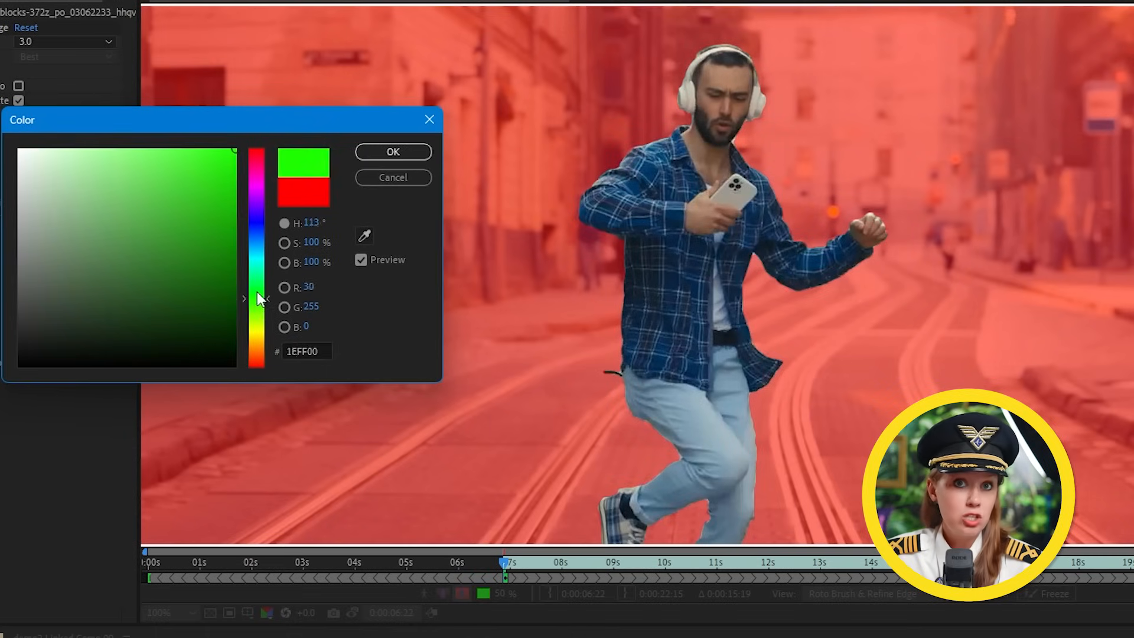
{"action": "left_click", "coordinate": [392, 152]}
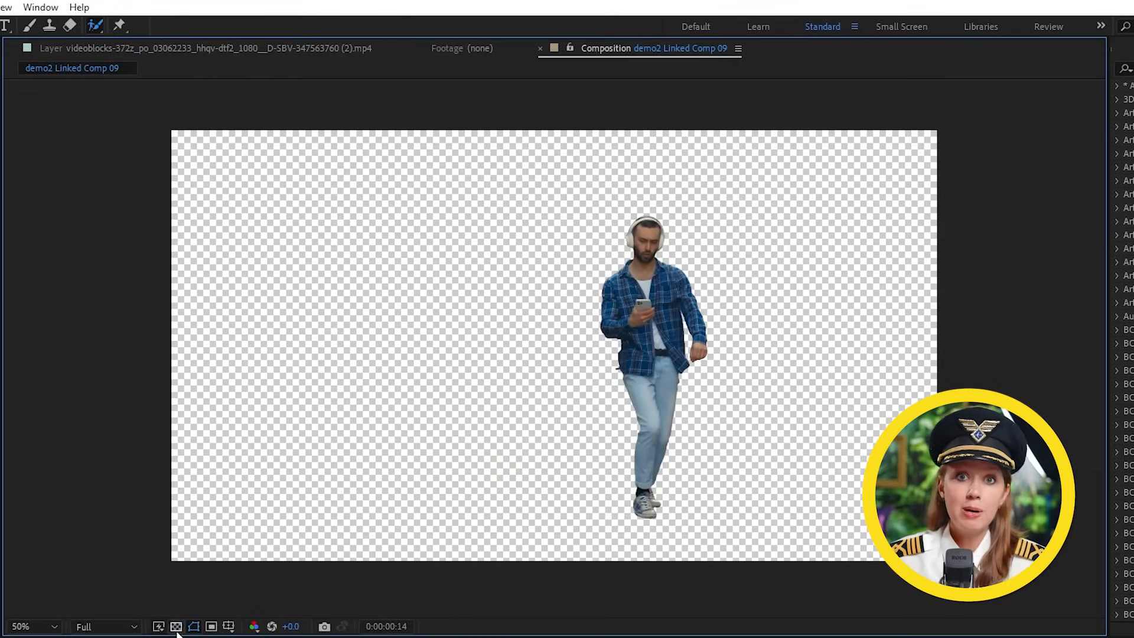
- Select the Refine Edge tool to work on the man's matte edges
{"action": "left_click", "coordinate": [32, 626]}
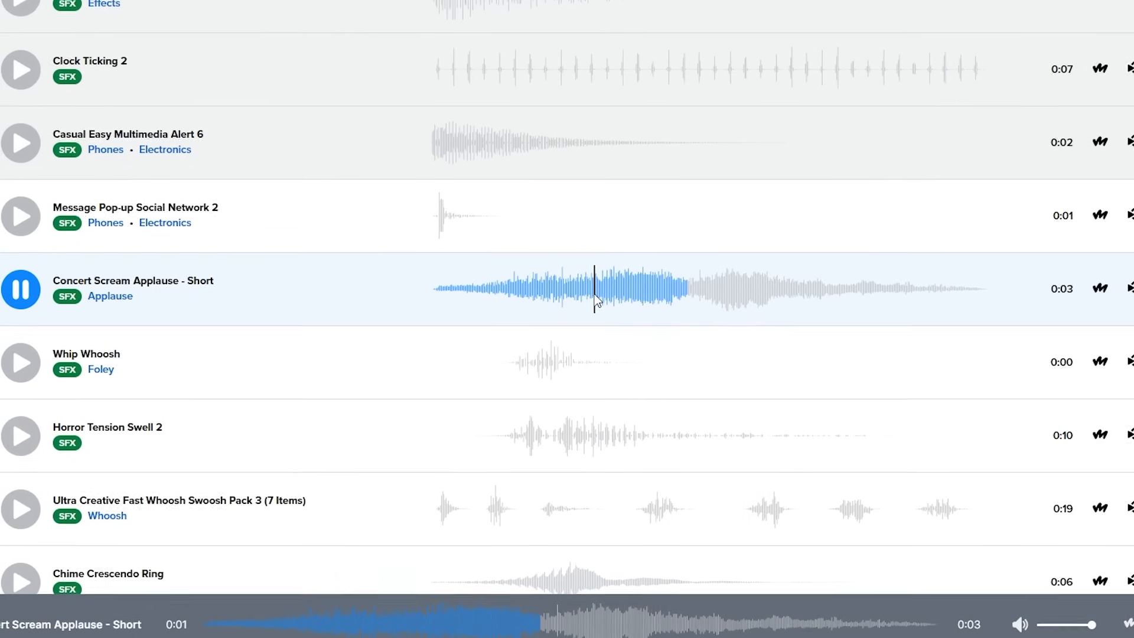
- Preview the Concert Scream Applause sound, then search footage for 'flight attendant'
{"action": "left_click", "coordinate": [266, 37]}
{"action": "type", "text": "flight atte"}
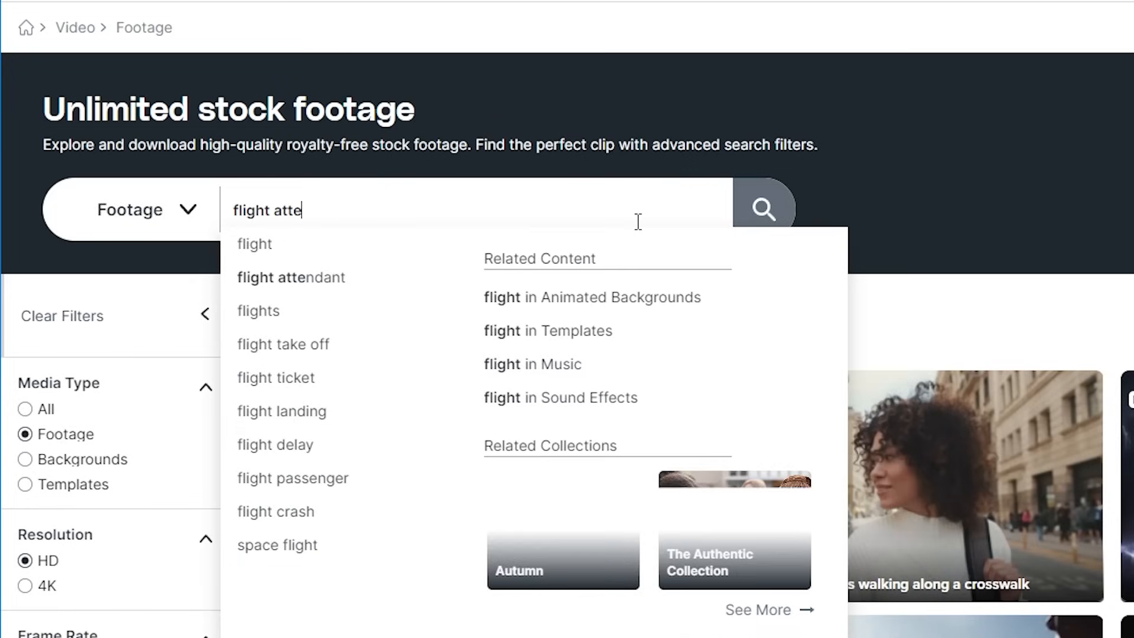
{"action": "left_click", "coordinate": [291, 277]}
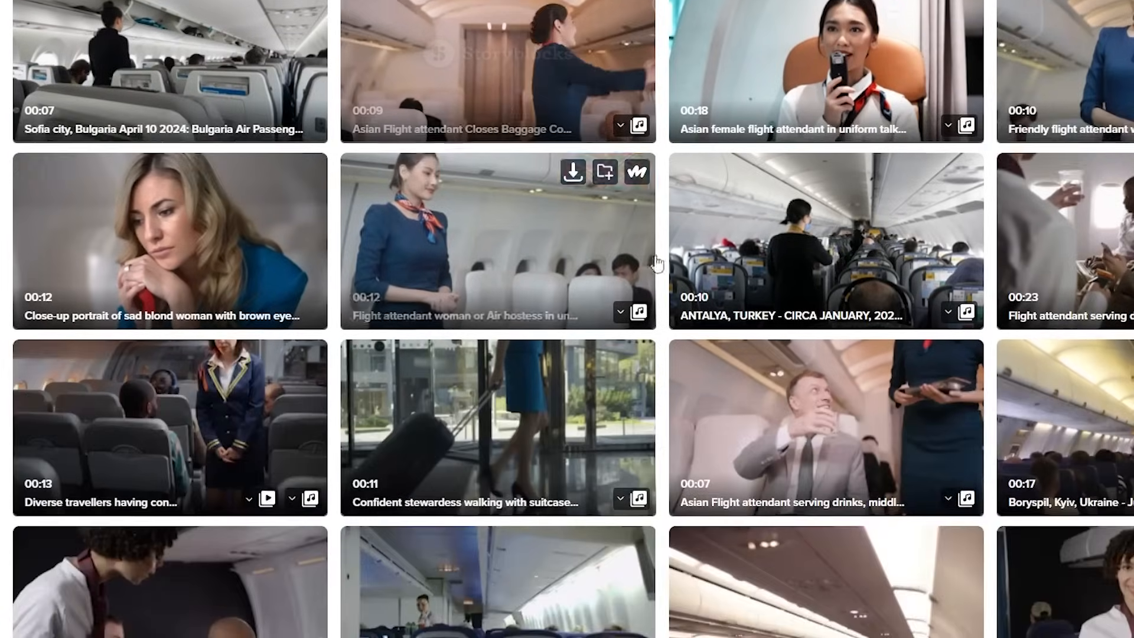
{"action": "left_click", "coordinate": [572, 172]}
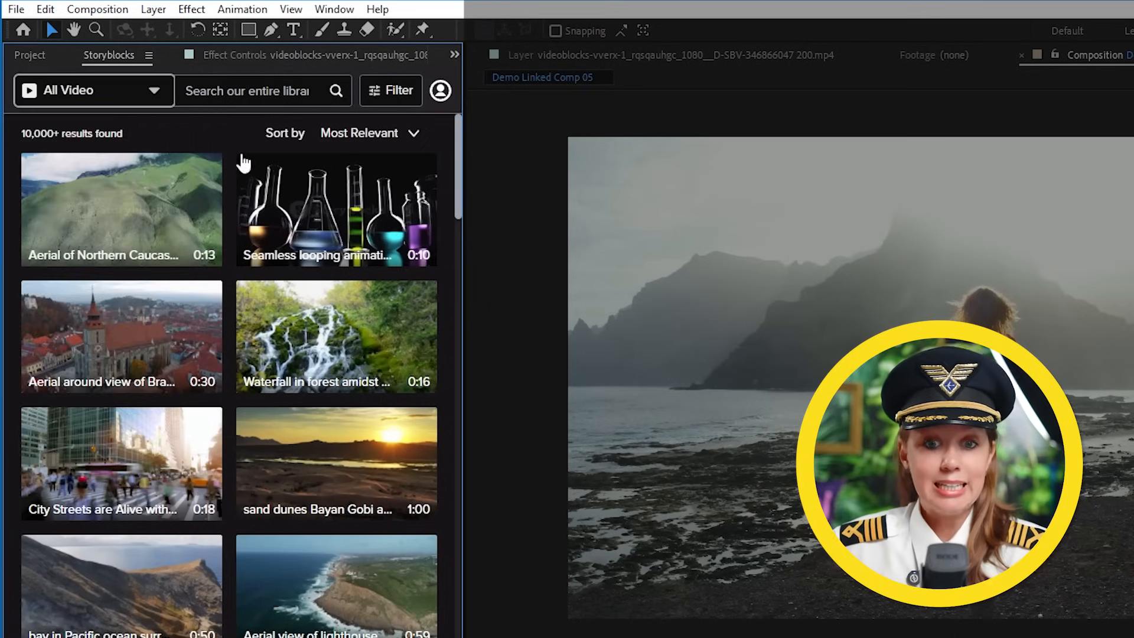
{"action": "mouse_move", "coordinate": [308, 352]}
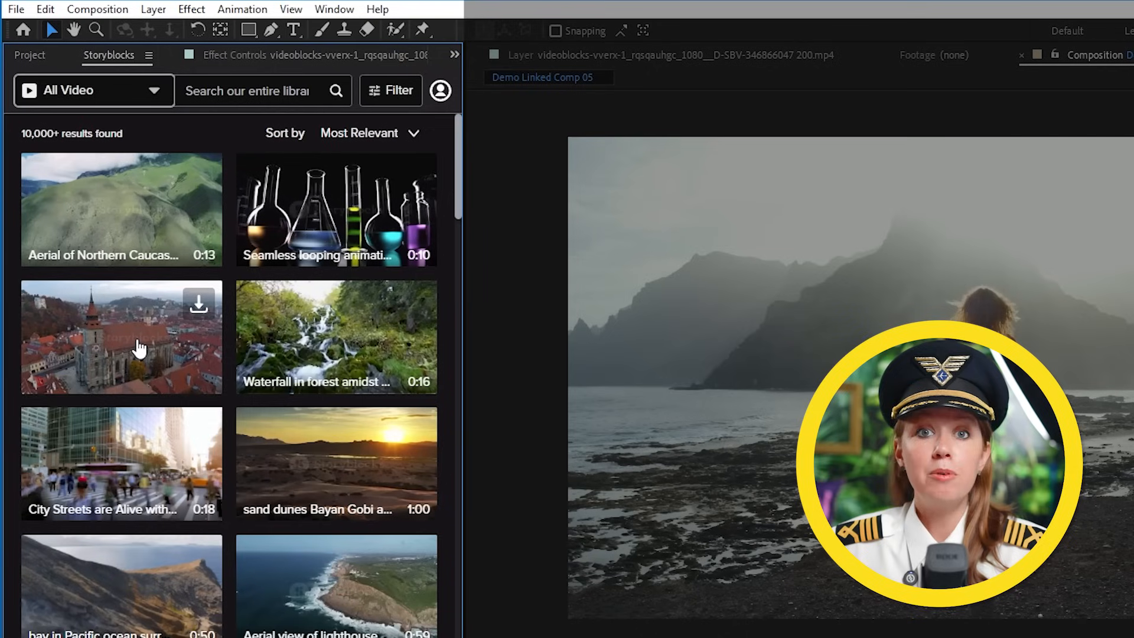
{"action": "mouse_move", "coordinate": [294, 201]}
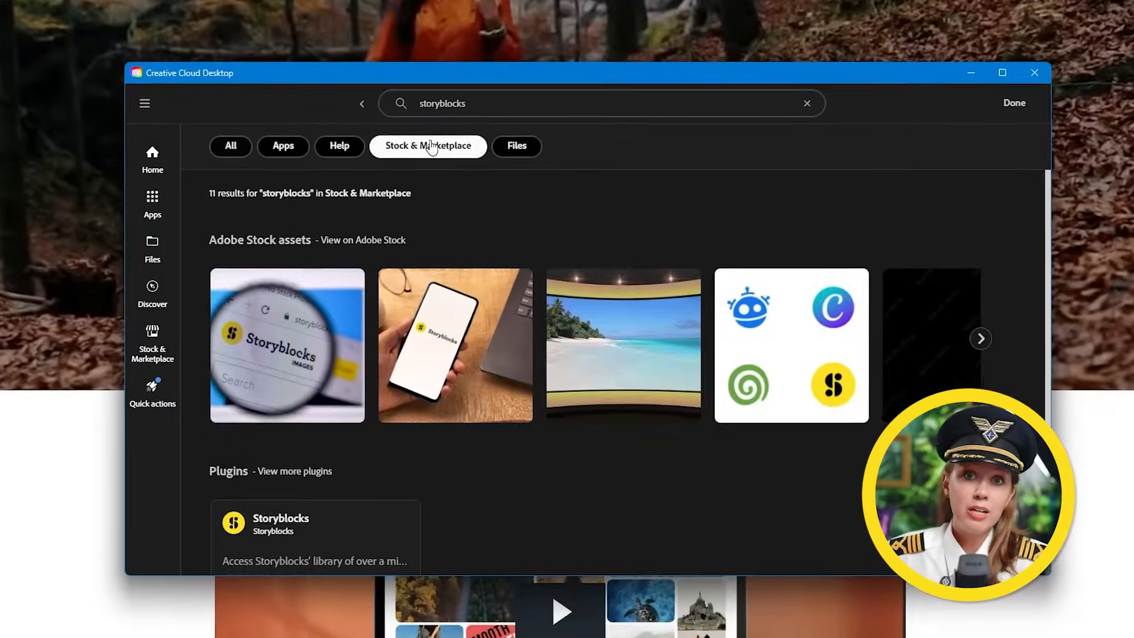
{"action": "scroll", "scroll_direction": "down", "scroll_amount": 3}
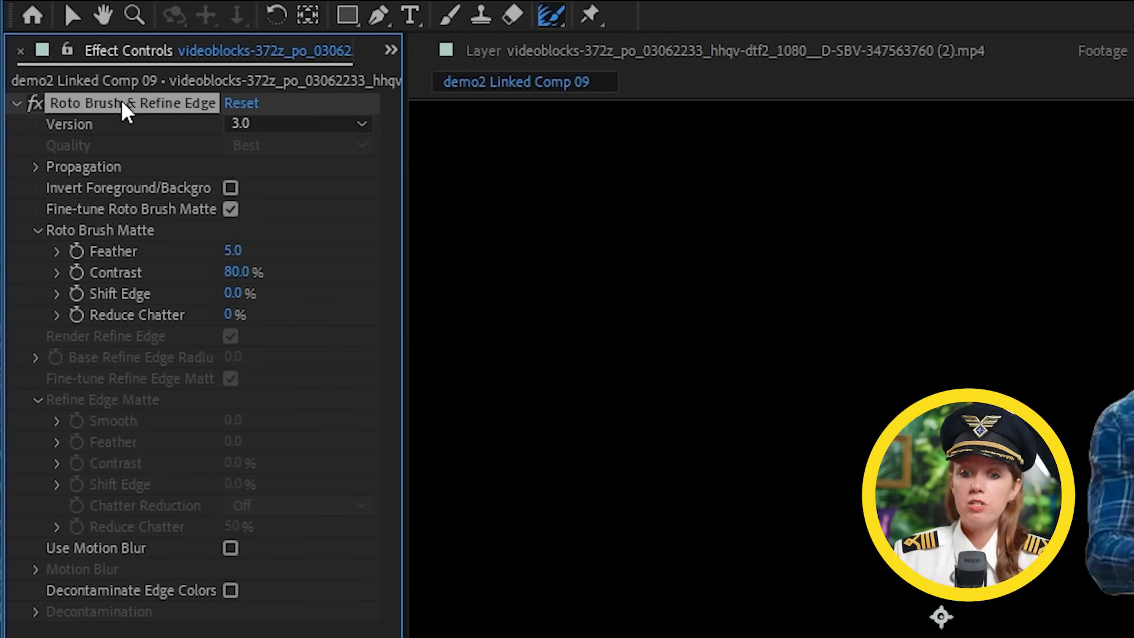
- Check the Roto Brush version and toggle Invert Foreground/Background on and back off
{"action": "left_click", "coordinate": [296, 122]}
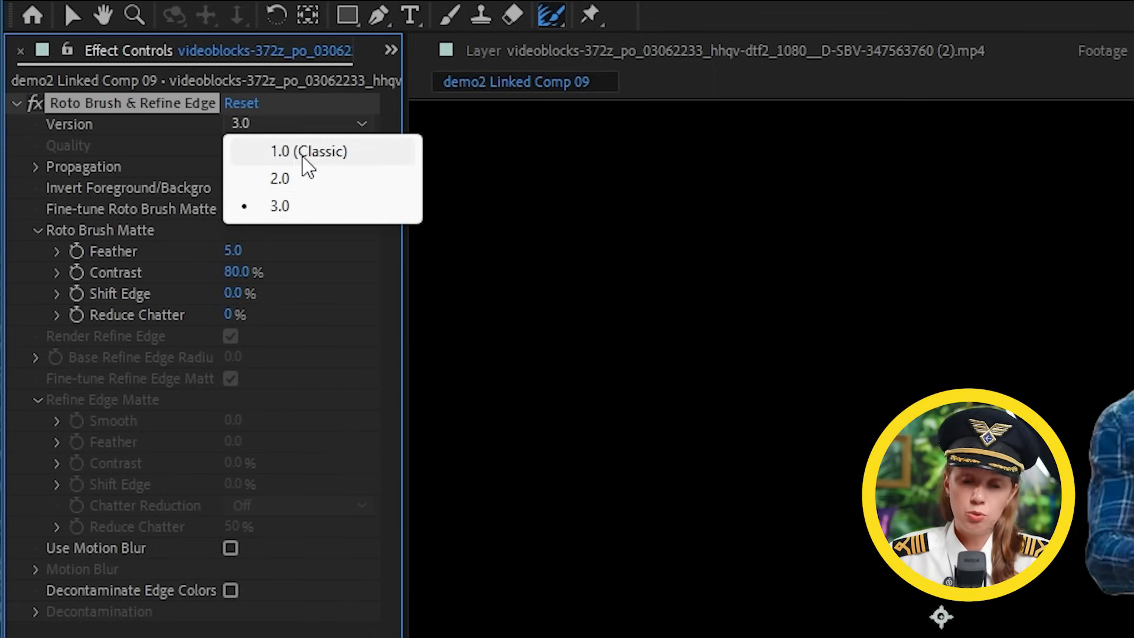
{"action": "left_click", "coordinate": [280, 205]}
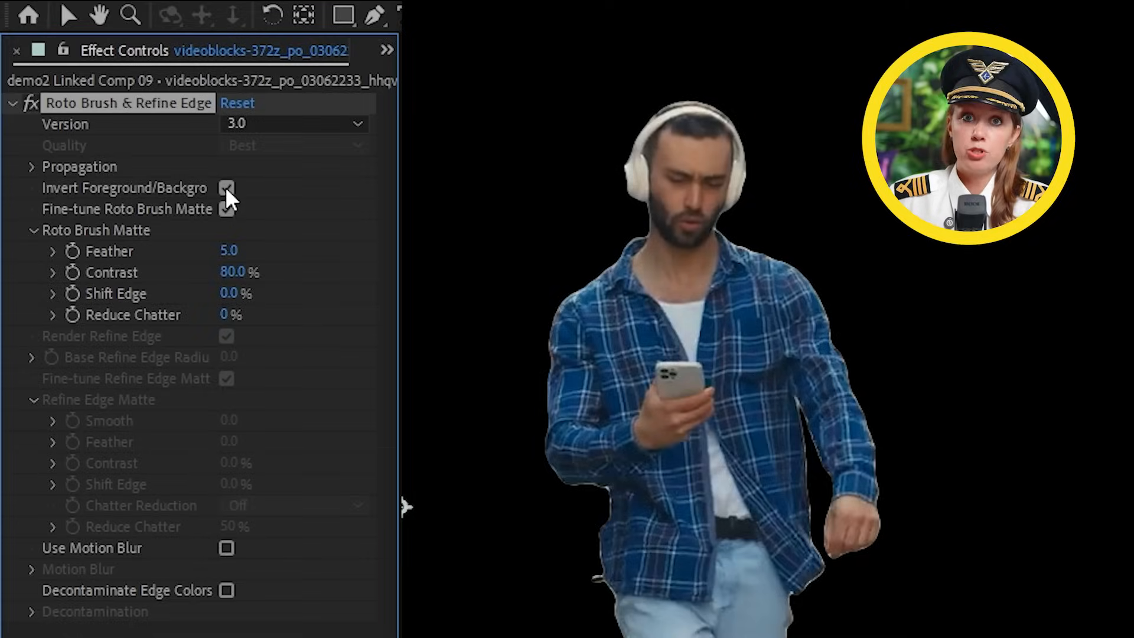
{"action": "left_click", "coordinate": [227, 188]}
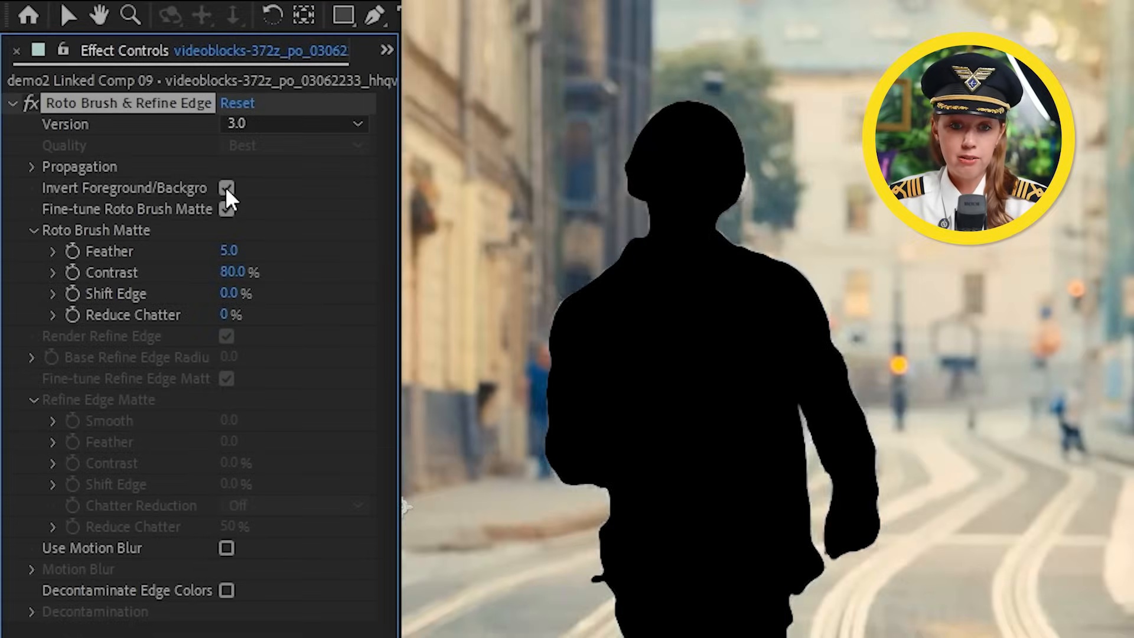
{"action": "left_click", "coordinate": [226, 187]}
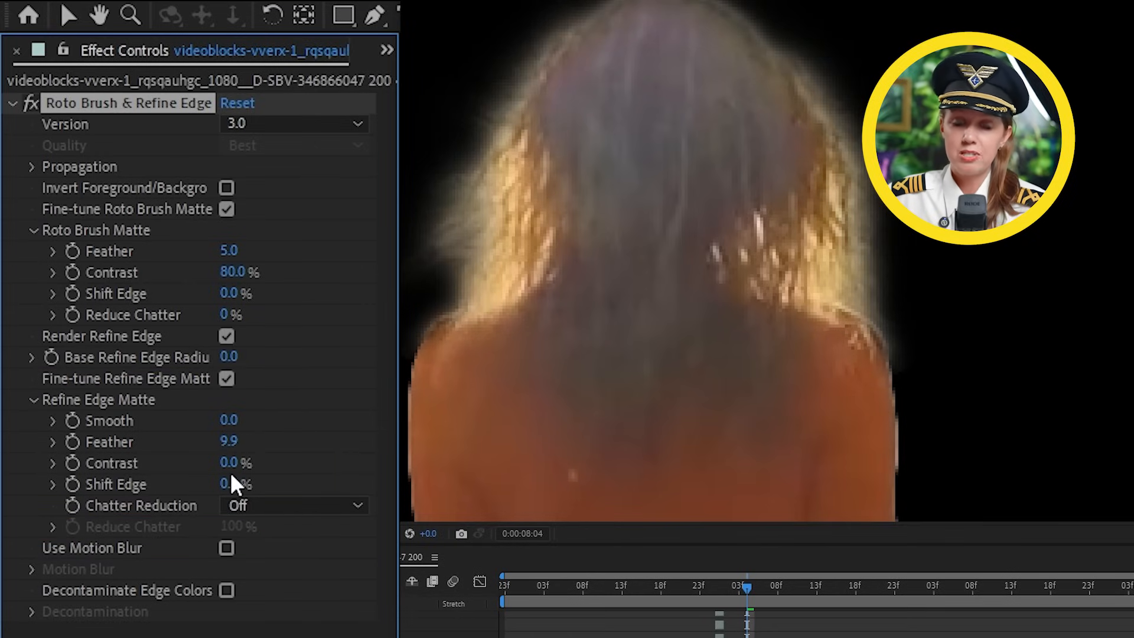
- Set Chatter Reduction to More Detailed and enable Use Motion Blur
{"action": "left_click", "coordinate": [292, 505]}
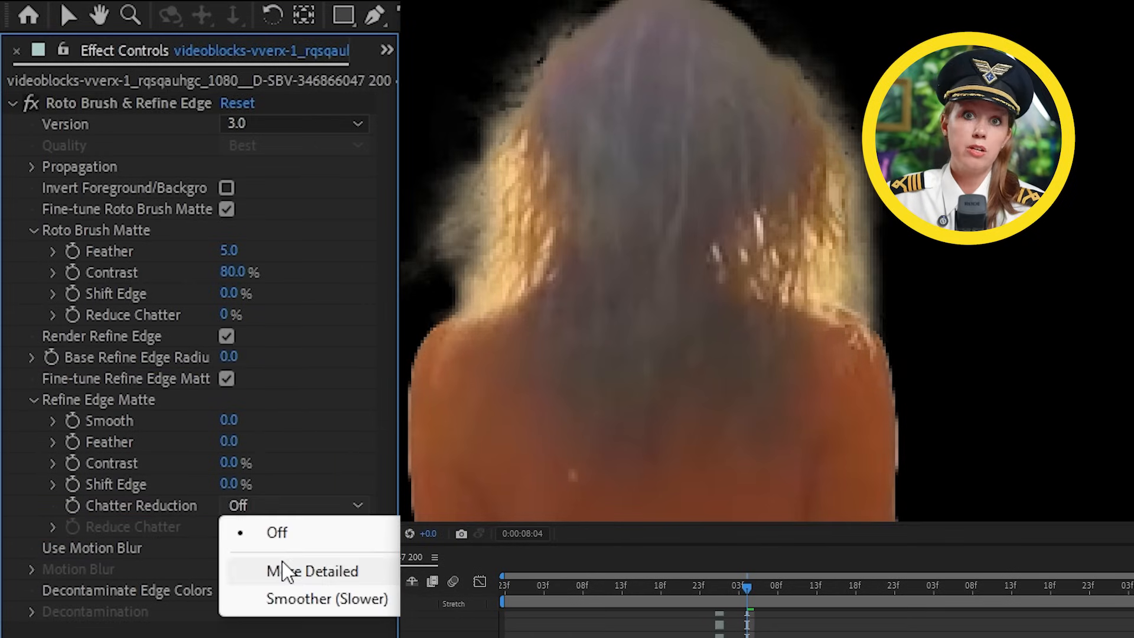
{"action": "left_click", "coordinate": [326, 599]}
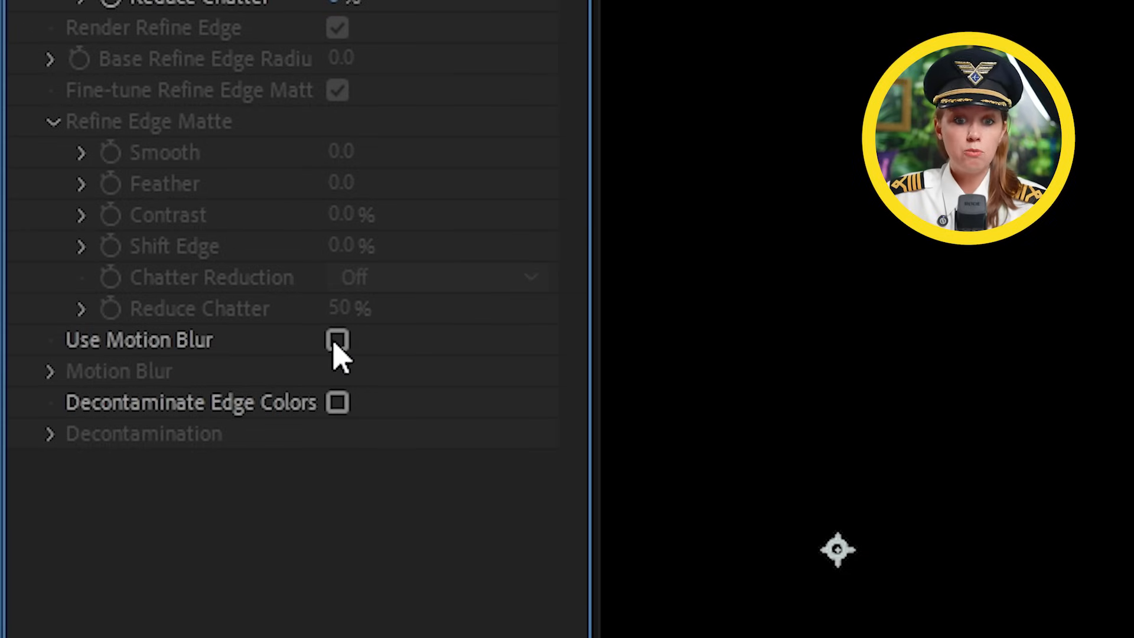
{"action": "left_click", "coordinate": [336, 340]}
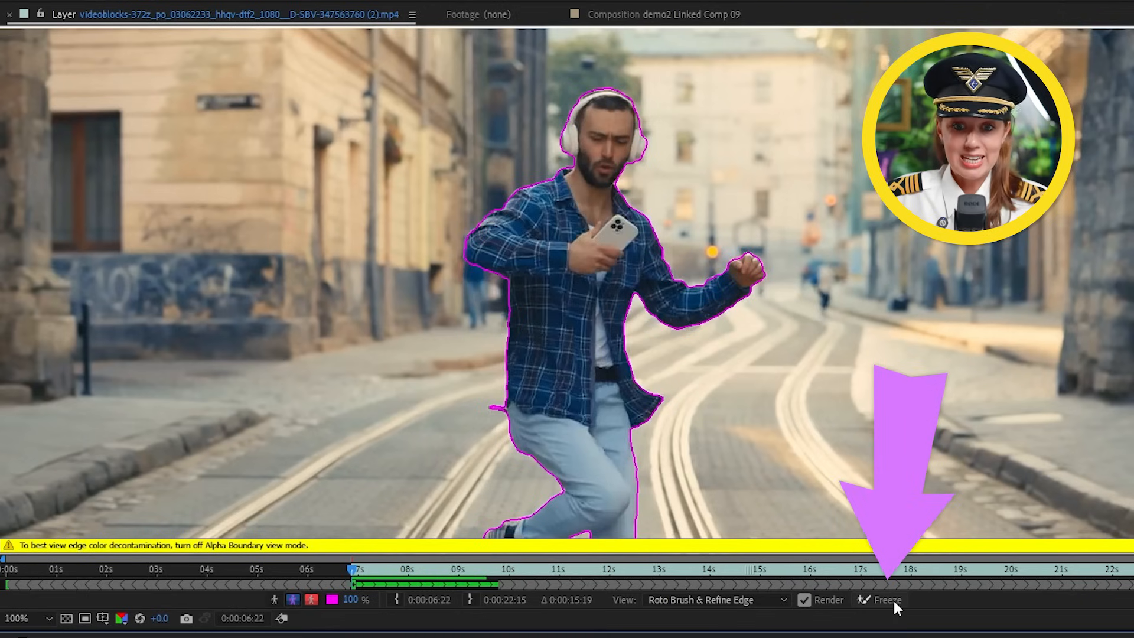
- Freeze the dancer's Roto Brush segmentation in the Layer panel
{"action": "left_click", "coordinate": [885, 600]}
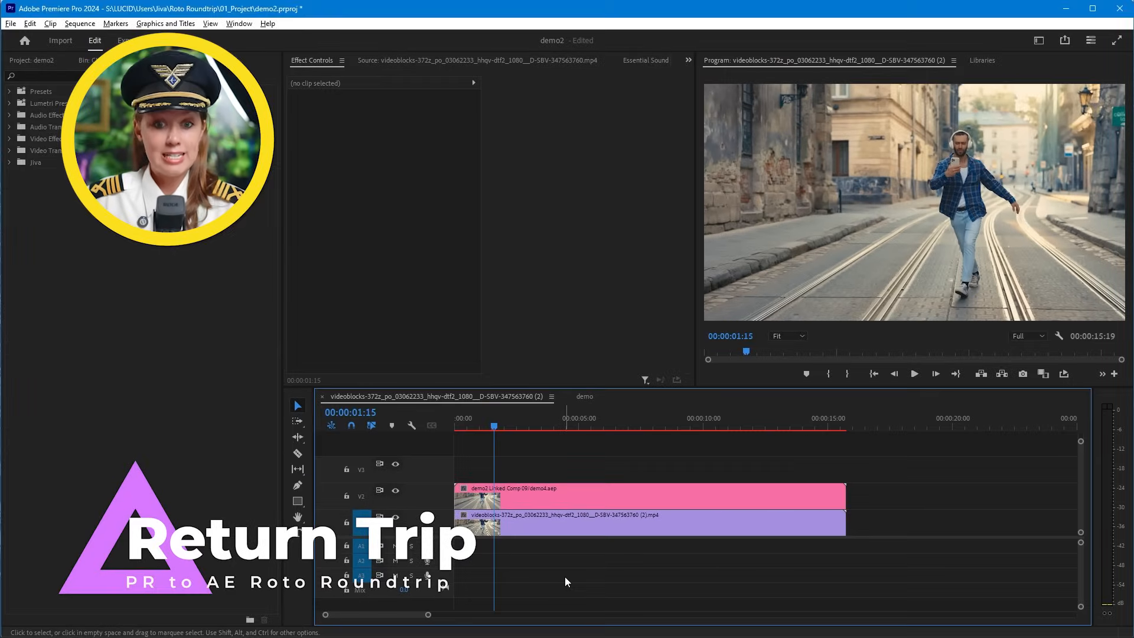
- Select the pink linked comp clip on V2 to show it in Effect Controls
{"action": "left_click", "coordinate": [535, 496]}
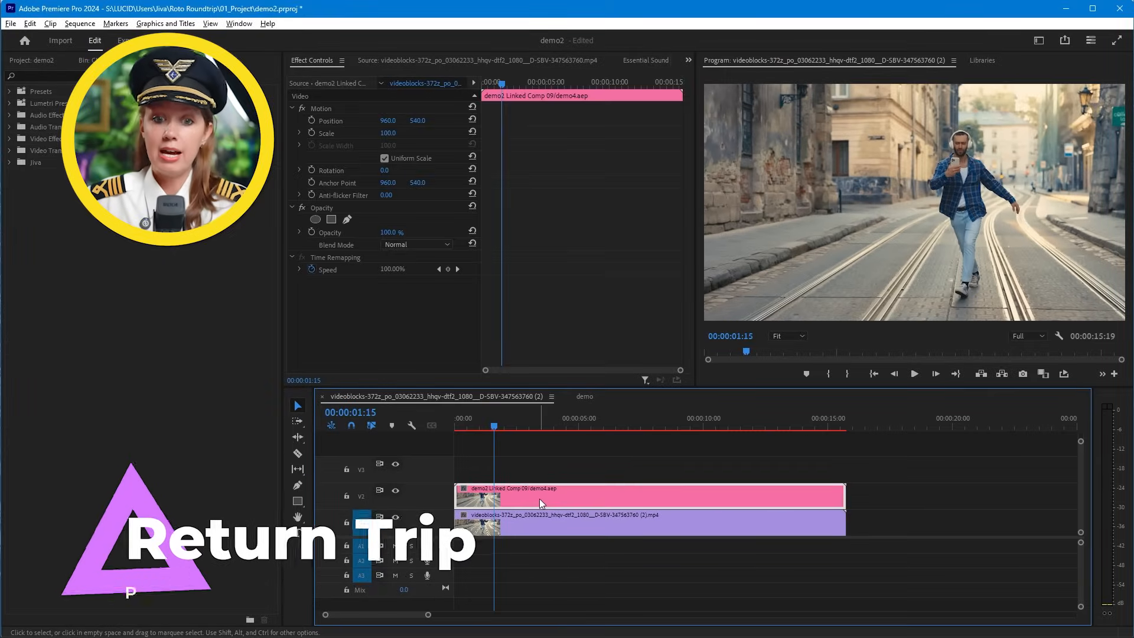
{"action": "left_click", "coordinate": [538, 521]}
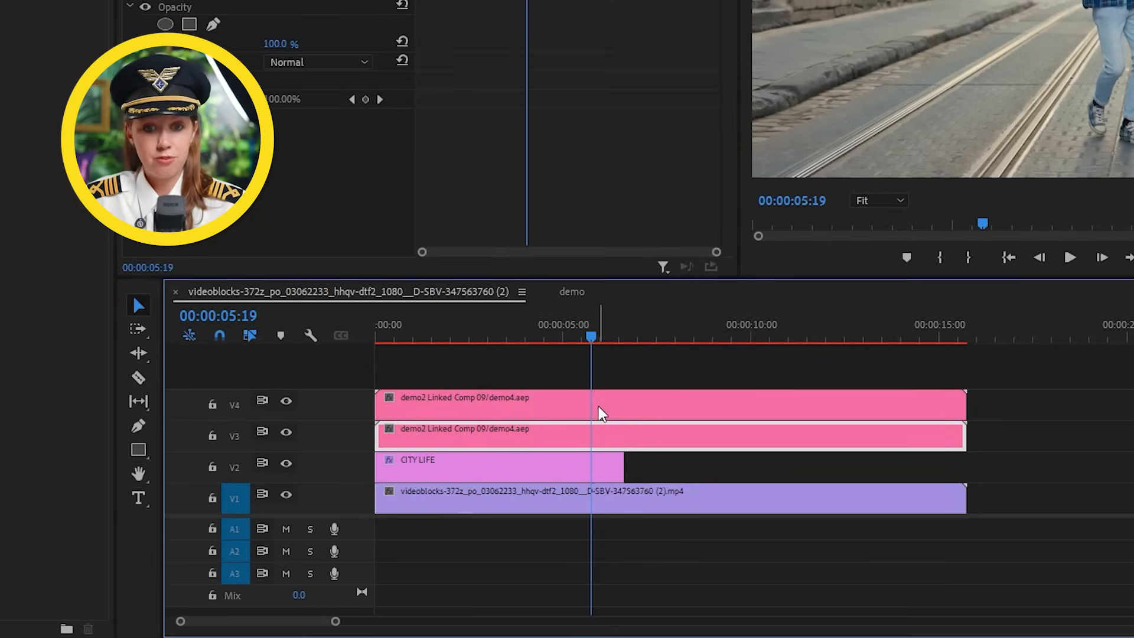
- Disable the lower duplicate linked comp and Render and Replace the top one as Apple ProRes 4444
{"action": "key", "text": "shift+e"}
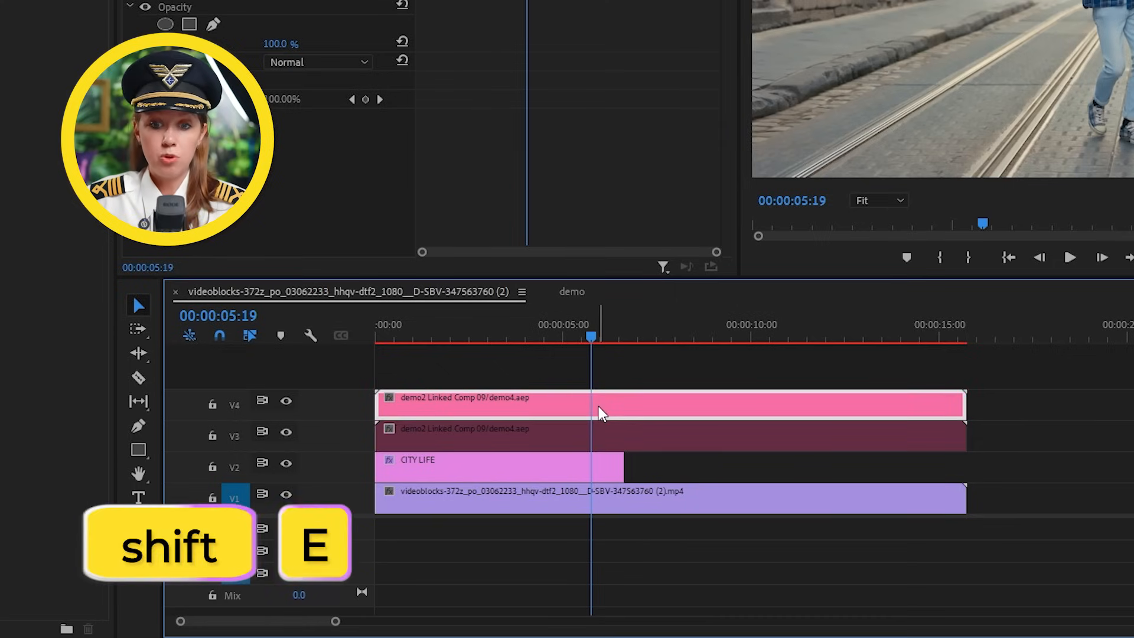
{"action": "right_click", "coordinate": [600, 405]}
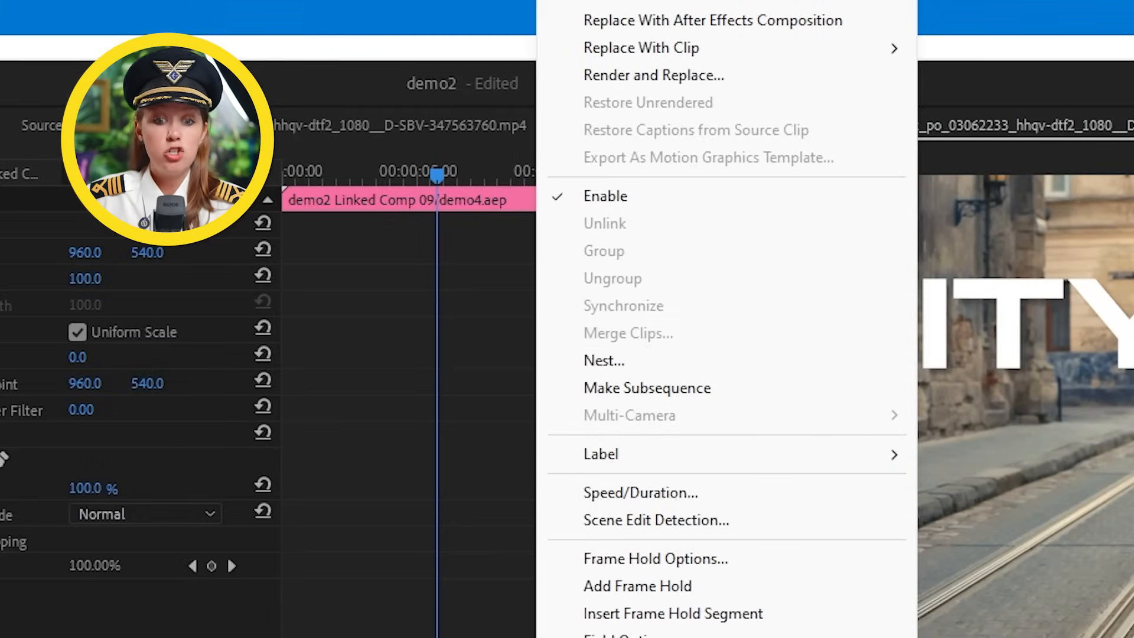
{"action": "left_click", "coordinate": [652, 74]}
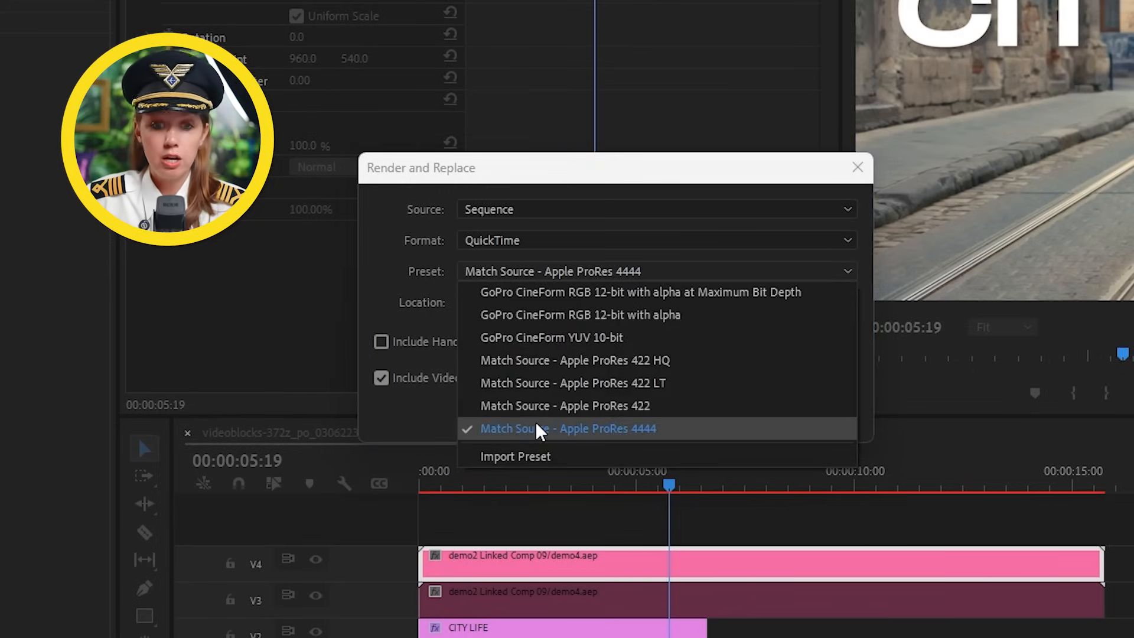
{"action": "left_click", "coordinate": [568, 428]}
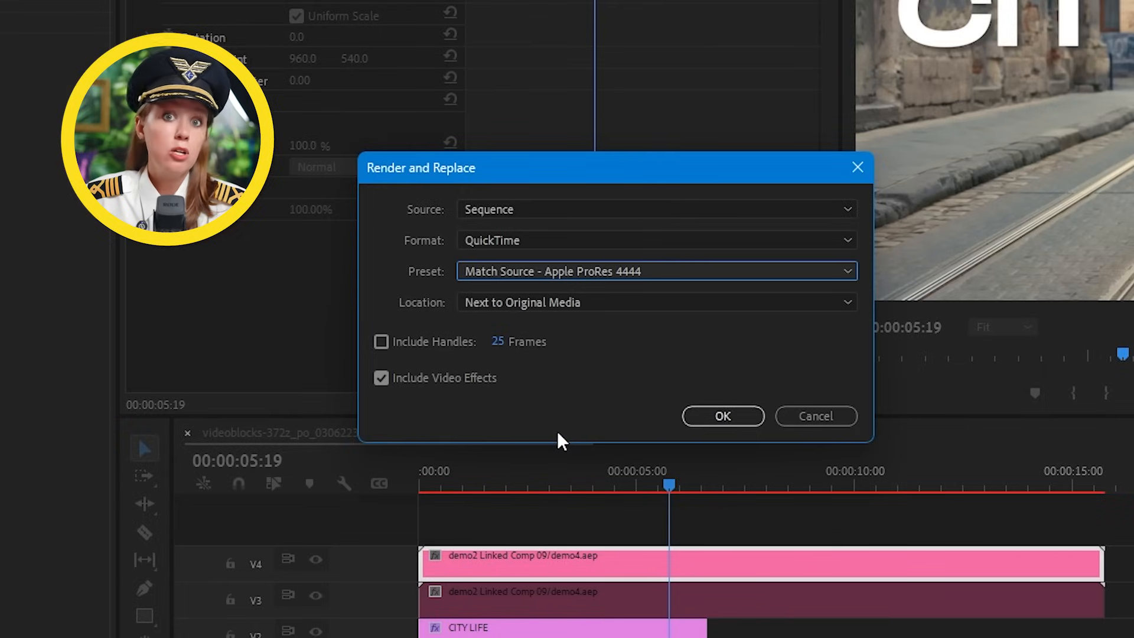
{"action": "left_click", "coordinate": [722, 415]}
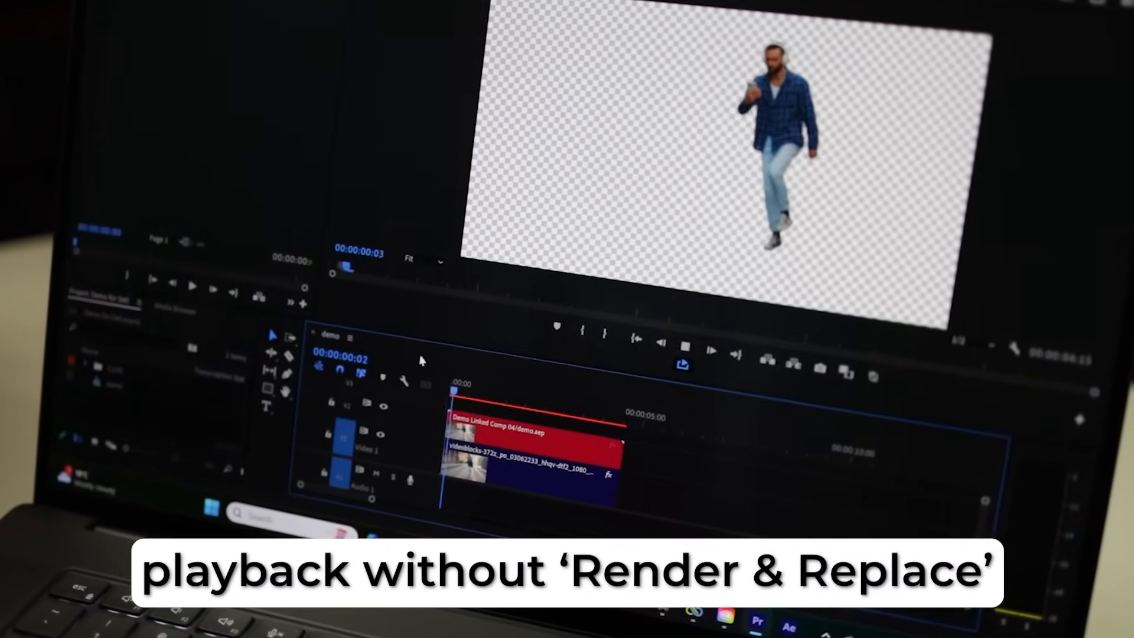
- Render the work area so the transparent dancer clip plays back smoothly
{"action": "key", "text": "enter"}
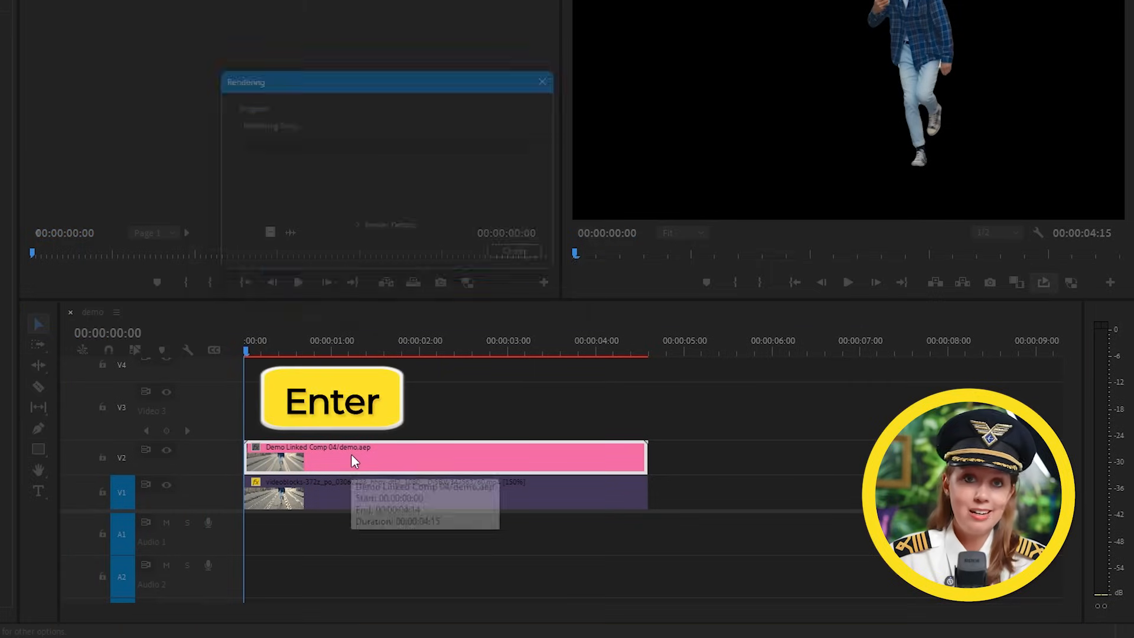